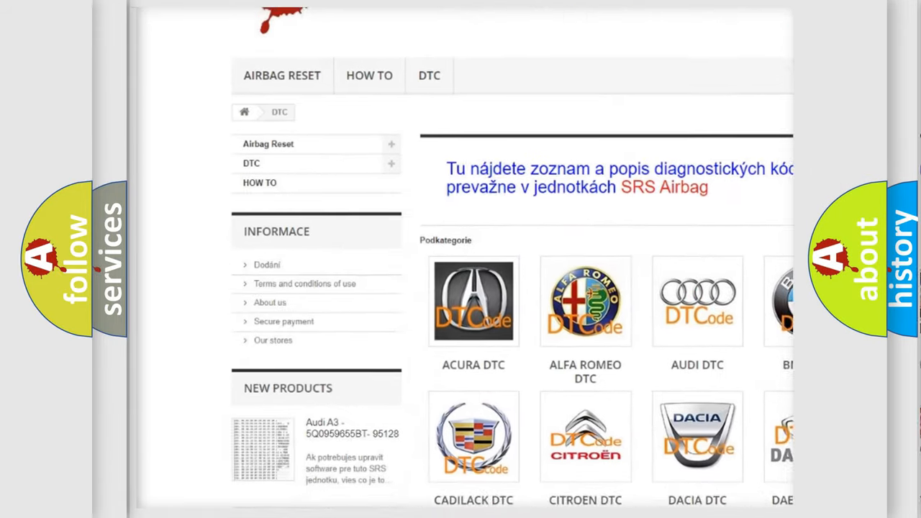
Navigate into the BMW DTC tile from the DTC category page to list its diagnostic codes
{"action": "scroll", "scroll_direction": "down", "scroll_amount": 3}
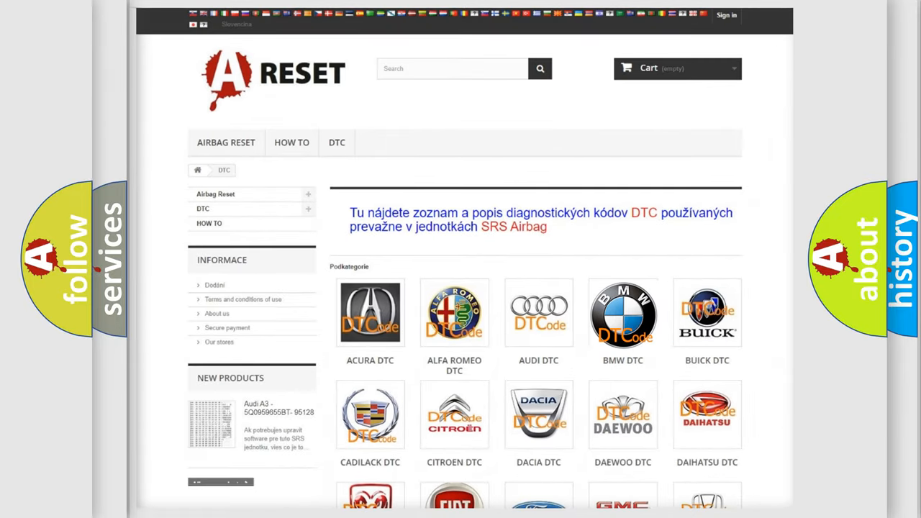
{"action": "left_click", "coordinate": [622, 314]}
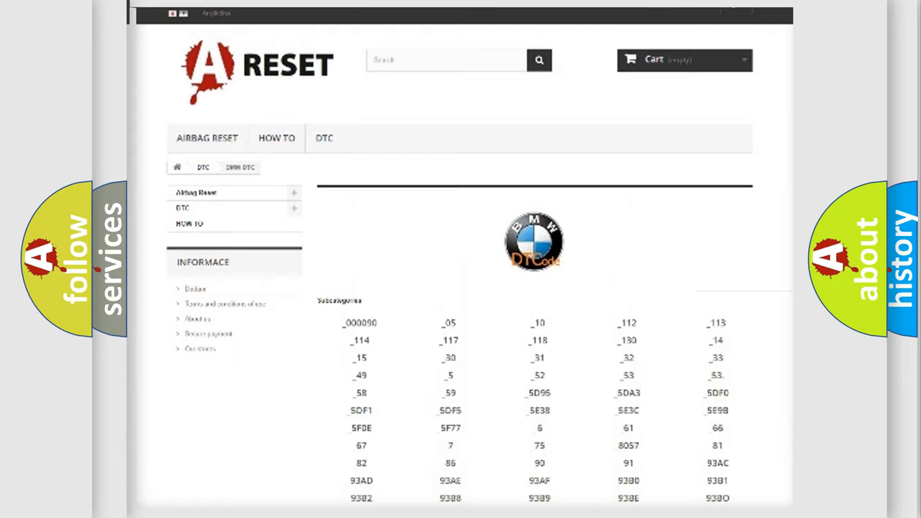